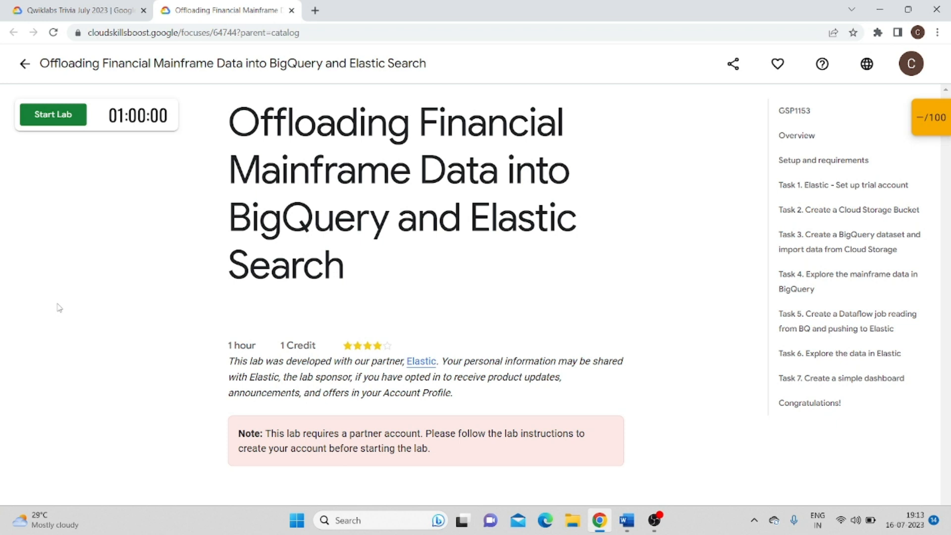
{"action": "mouse_move", "coordinate": [63, 126]}
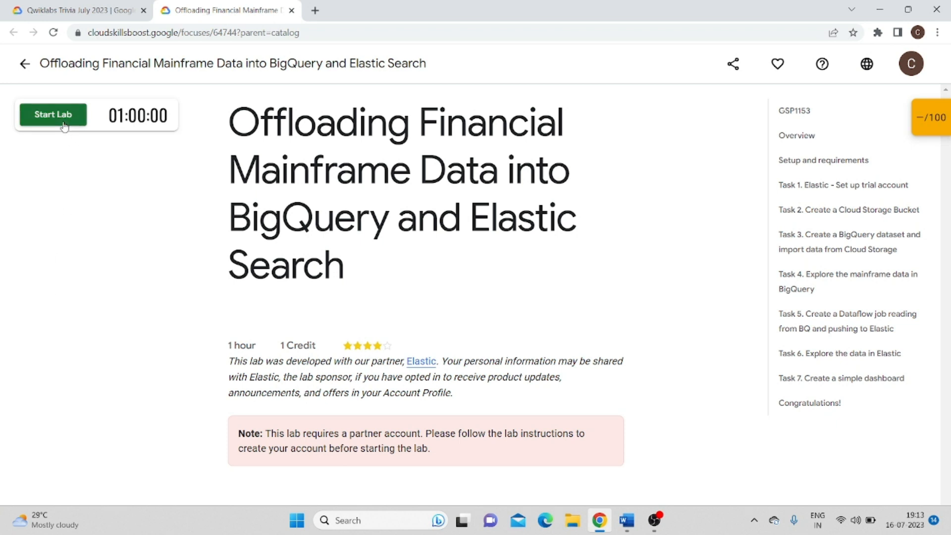
Step: Start the Offloading Financial Mainframe Data lab so the timer and temporary credentials appear
{"action": "left_click", "coordinate": [52, 114]}
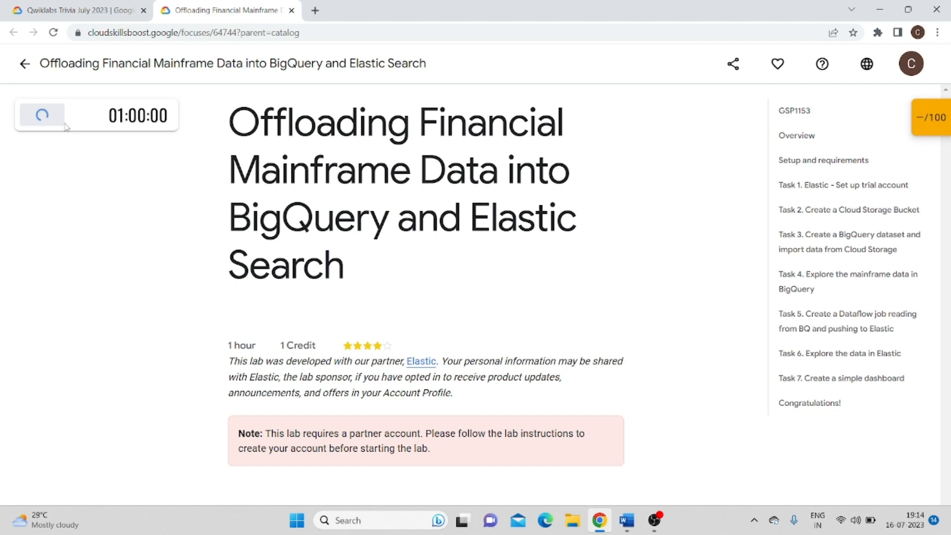
{"action": "left_click", "coordinate": [42, 115]}
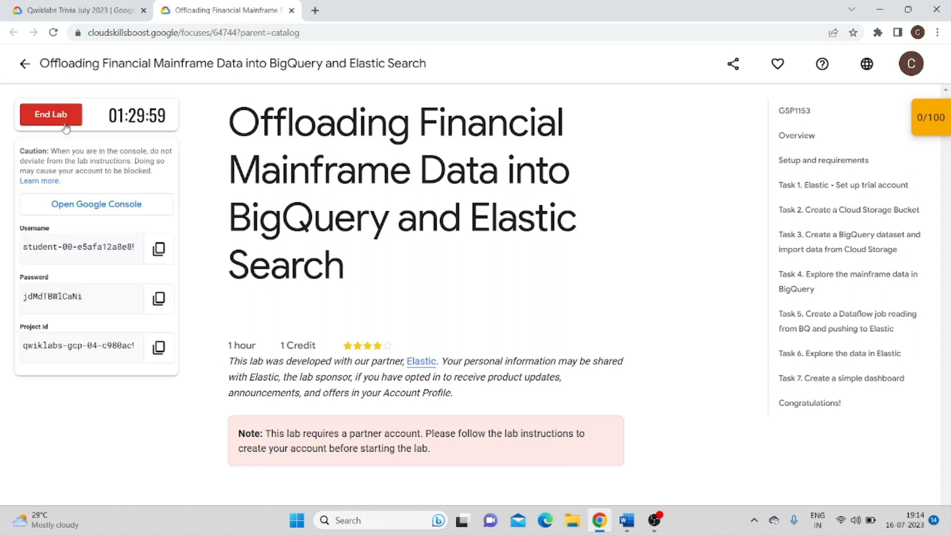
{"action": "mouse_move", "coordinate": [96, 205]}
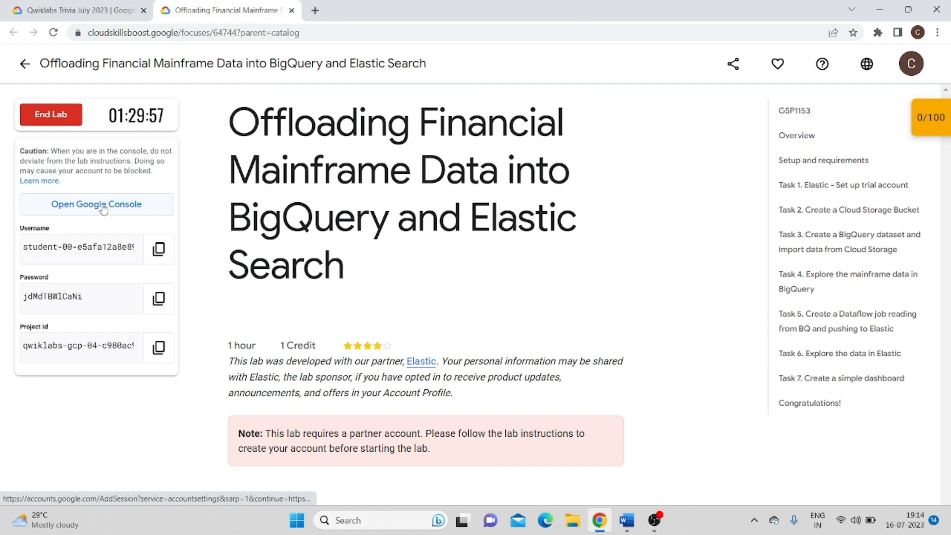
{"action": "mouse_move", "coordinate": [159, 298]}
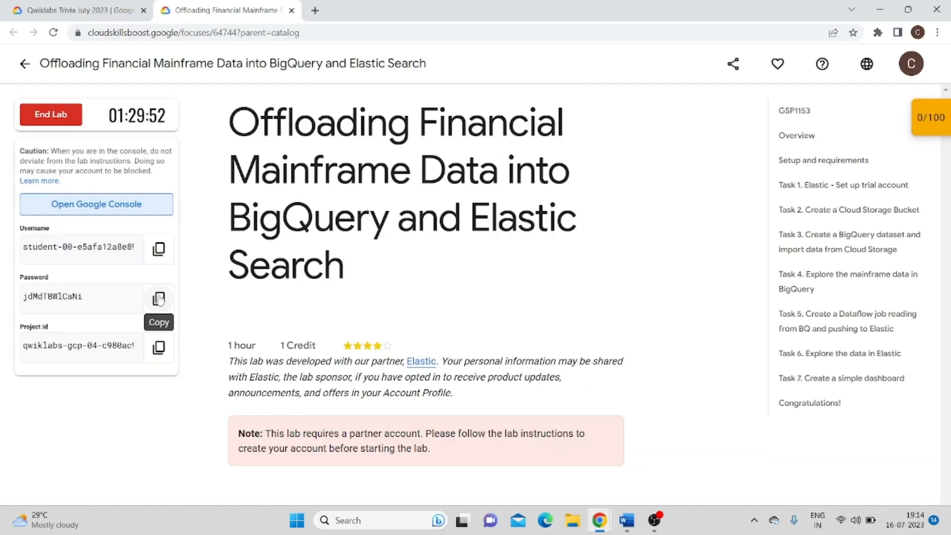
Step: Sign in with the lab's temporary student account and reach the Cloud console dashboard
{"action": "left_click", "coordinate": [96, 205]}
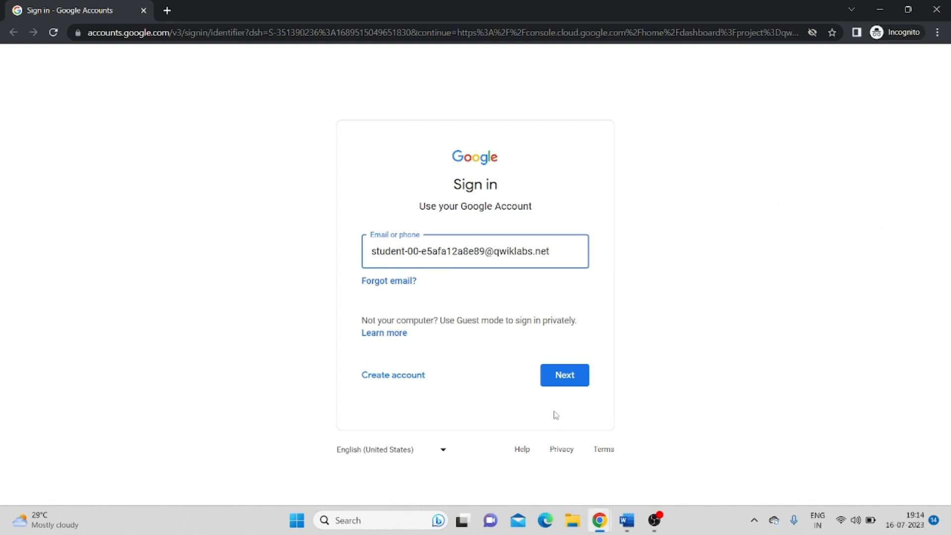
{"action": "left_click", "coordinate": [564, 375]}
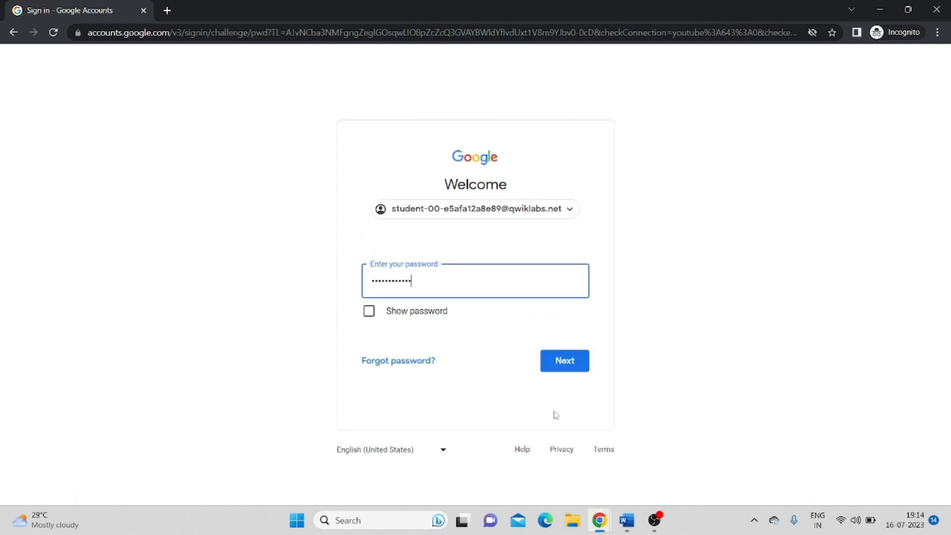
{"action": "left_click", "coordinate": [563, 360]}
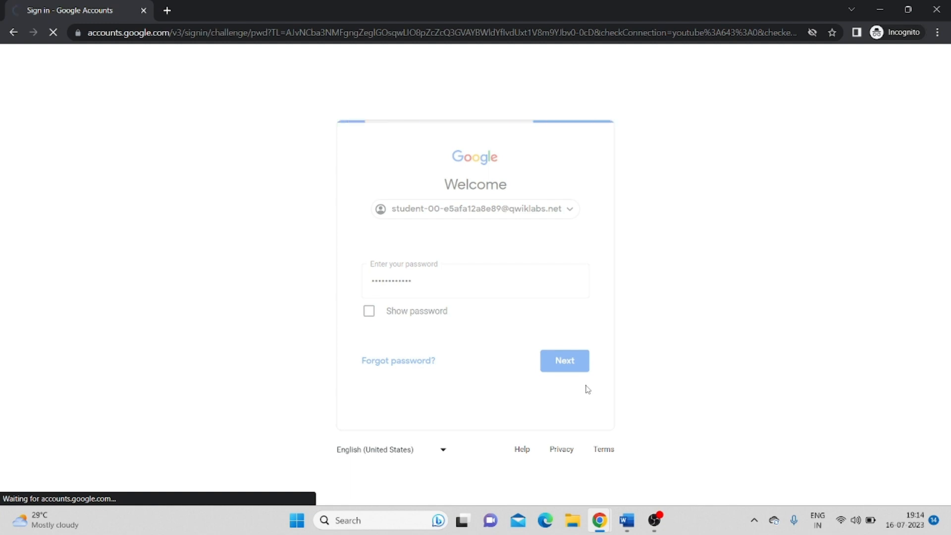
{"action": "left_click", "coordinate": [564, 360]}
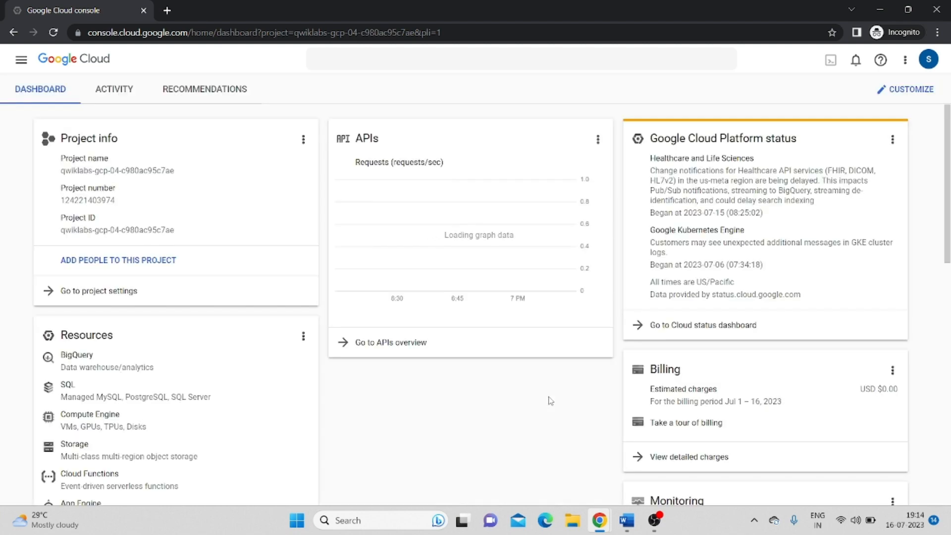
Step: Activate Cloud Shell for the lab project from the console toolbar
{"action": "left_click", "coordinate": [21, 59]}
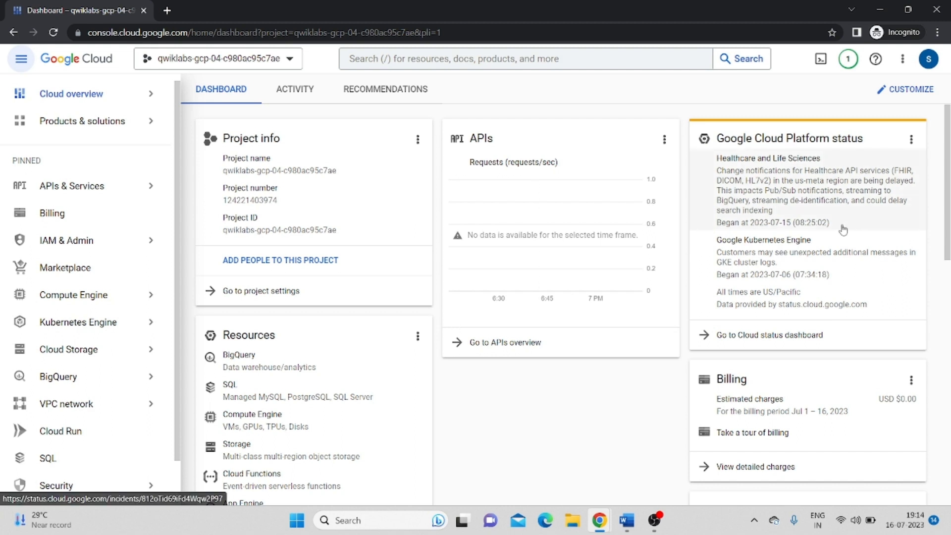
{"action": "left_click", "coordinate": [820, 59]}
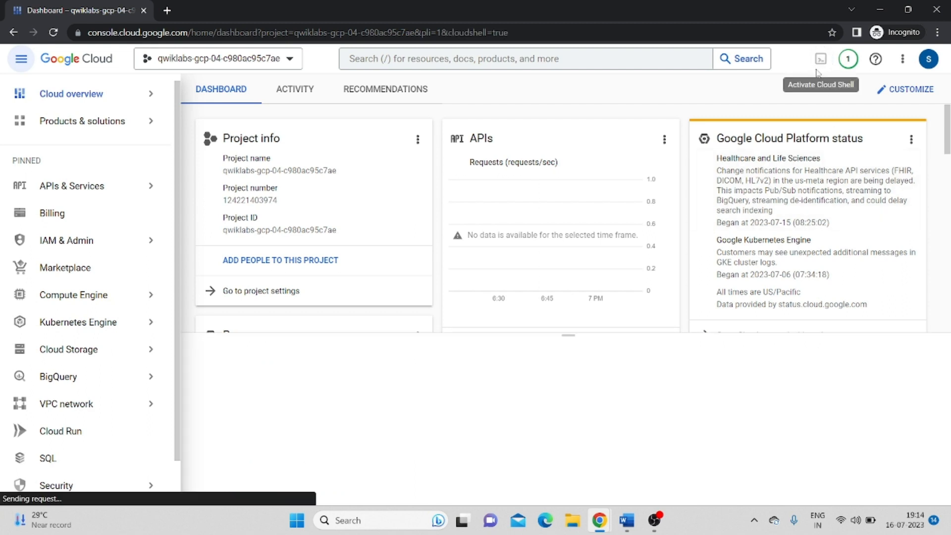
{"action": "left_click", "coordinate": [821, 59]}
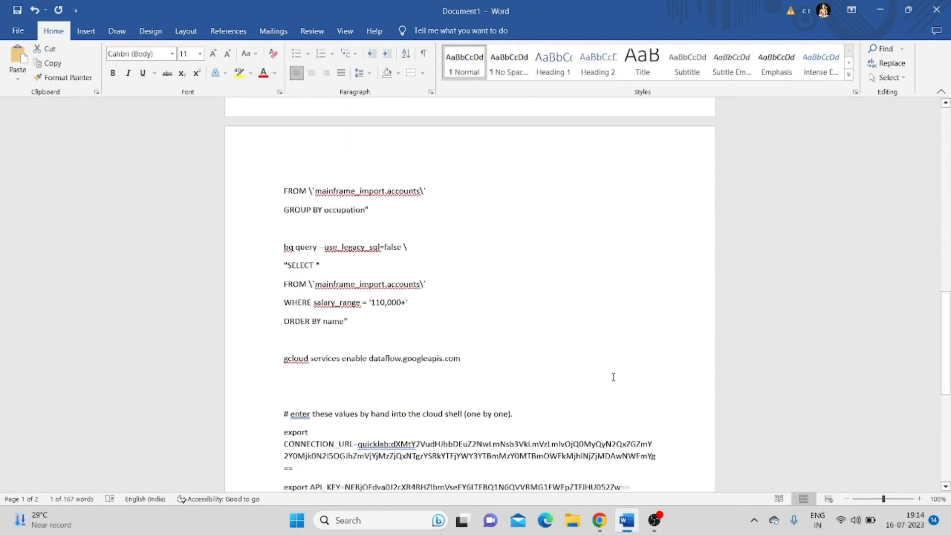
Step: Copy the lab project id into the YOUR_PROJECT_ID placeholder in Word and copy all commands to the console
{"action": "scroll", "scroll_direction": "down", "scroll_amount": 3}
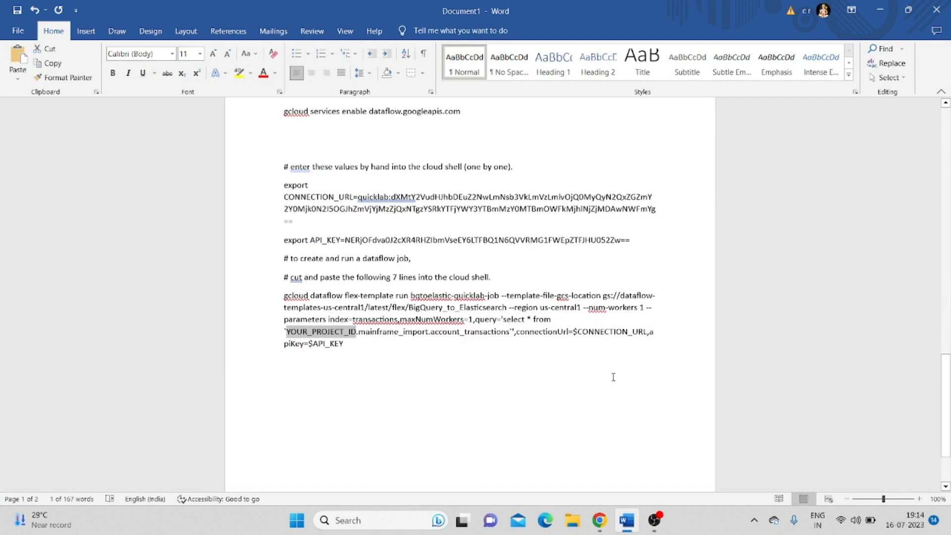
{"action": "left_click", "coordinate": [598, 520]}
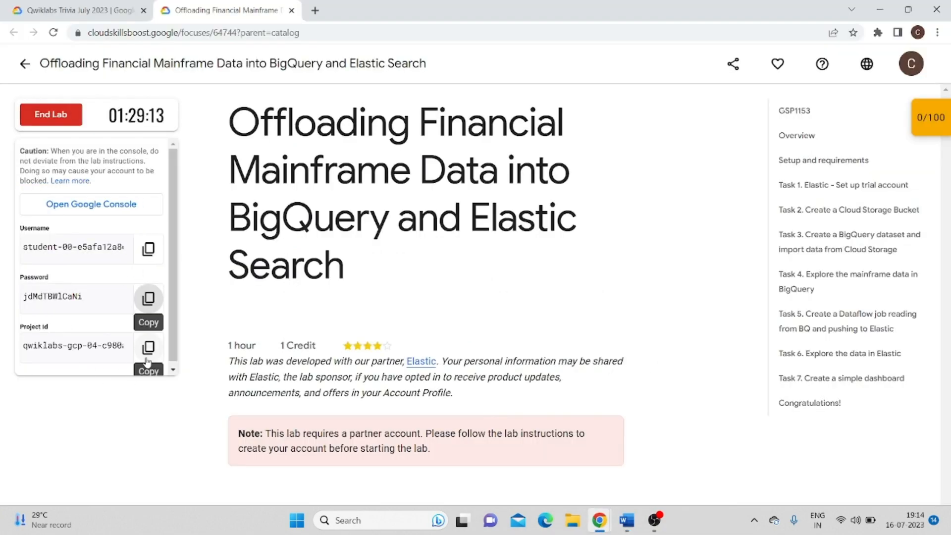
{"action": "left_click", "coordinate": [158, 348]}
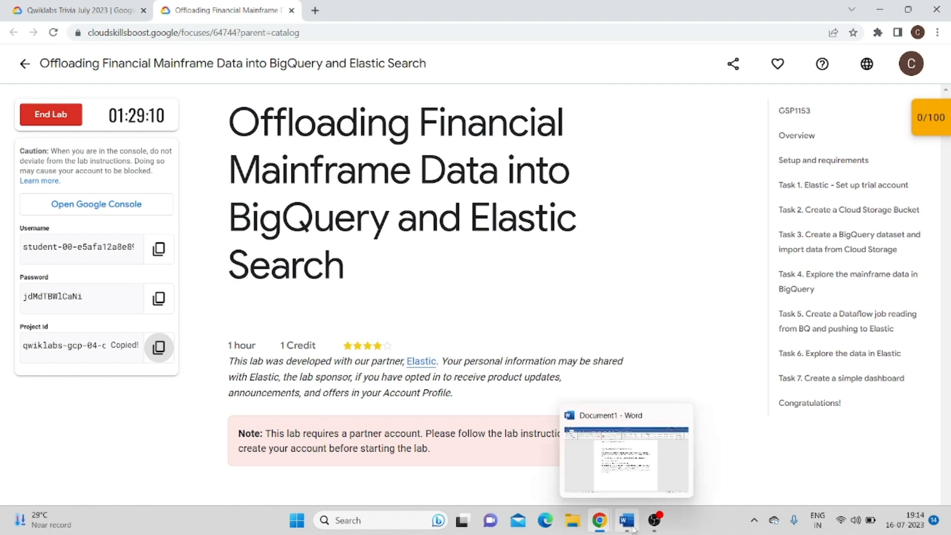
{"action": "left_click", "coordinate": [626, 452]}
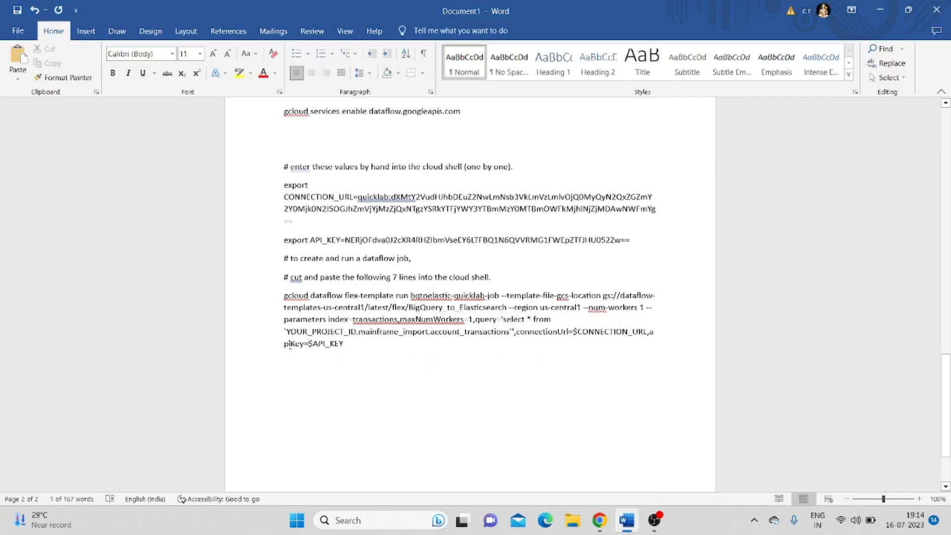
{"action": "double_click", "coordinate": [313, 332]}
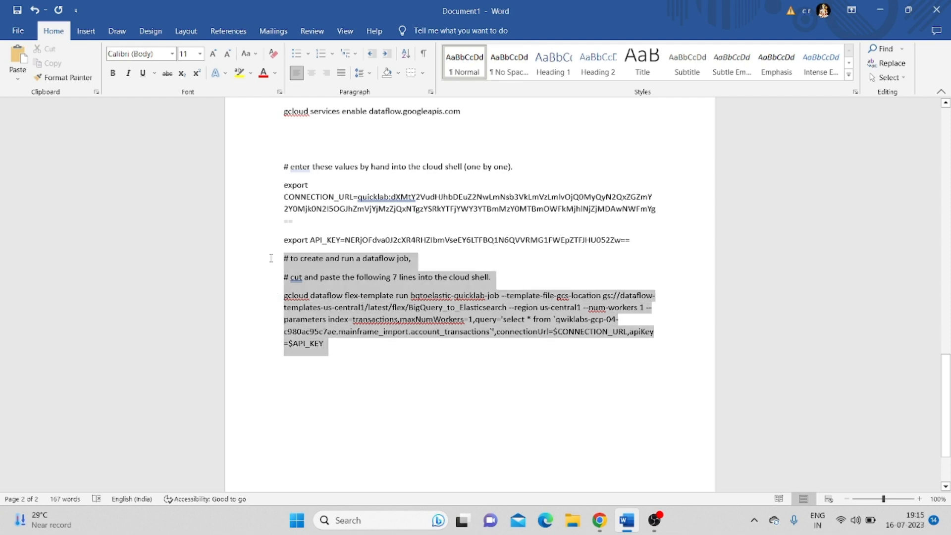
{"action": "scroll", "scroll_direction": "up", "scroll_amount": 3}
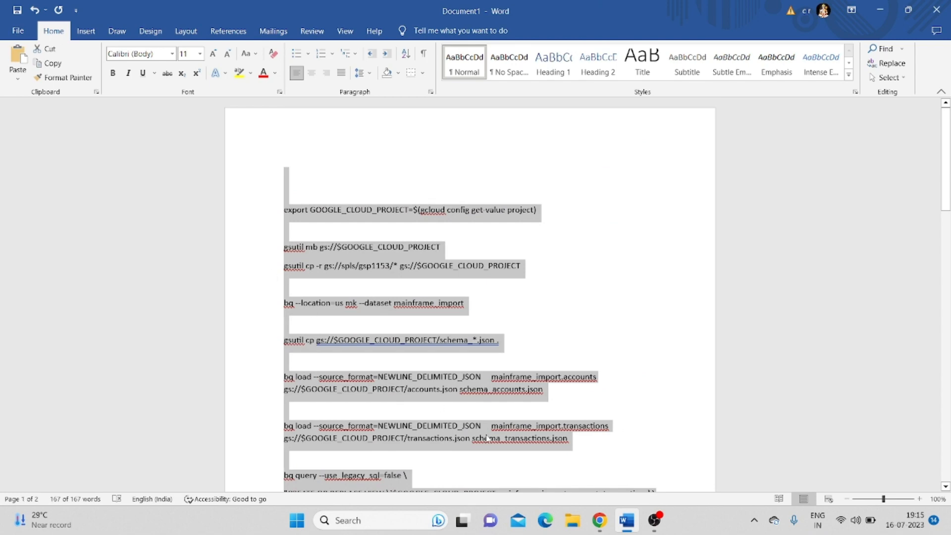
{"action": "left_click", "coordinate": [598, 520]}
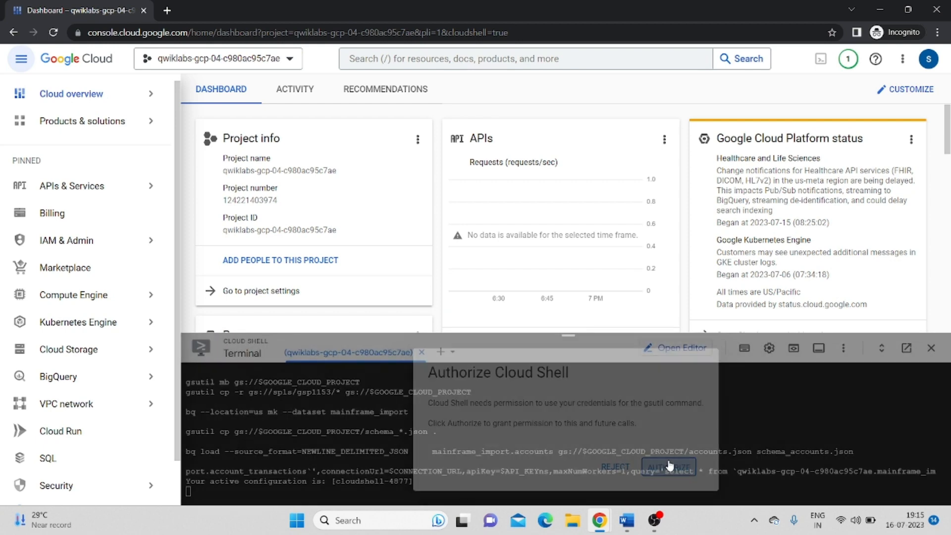
Step: Authorize Cloud Shell and run the pasted commands, loading BigQuery data and launching bqtoelastic-quicklab-job
{"action": "left_click", "coordinate": [666, 467]}
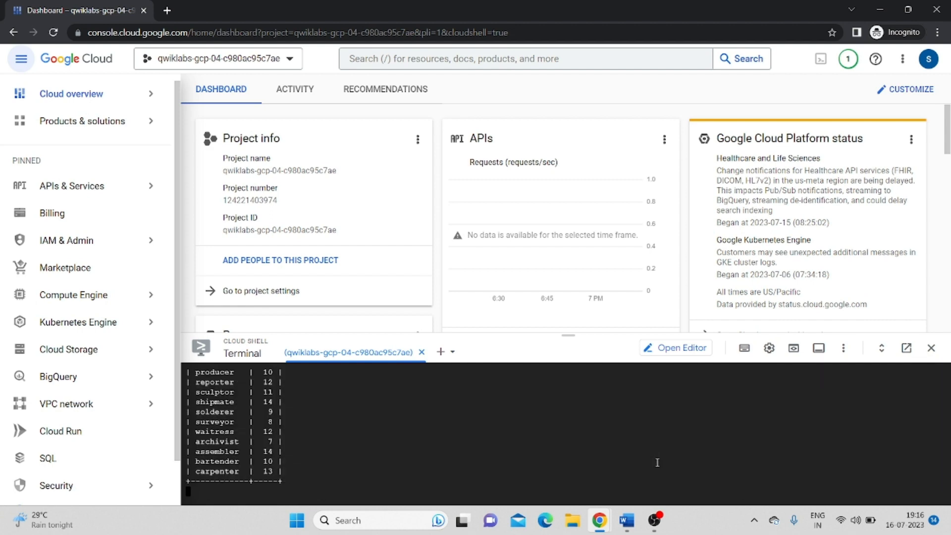
{"action": "key", "text": "Return"}
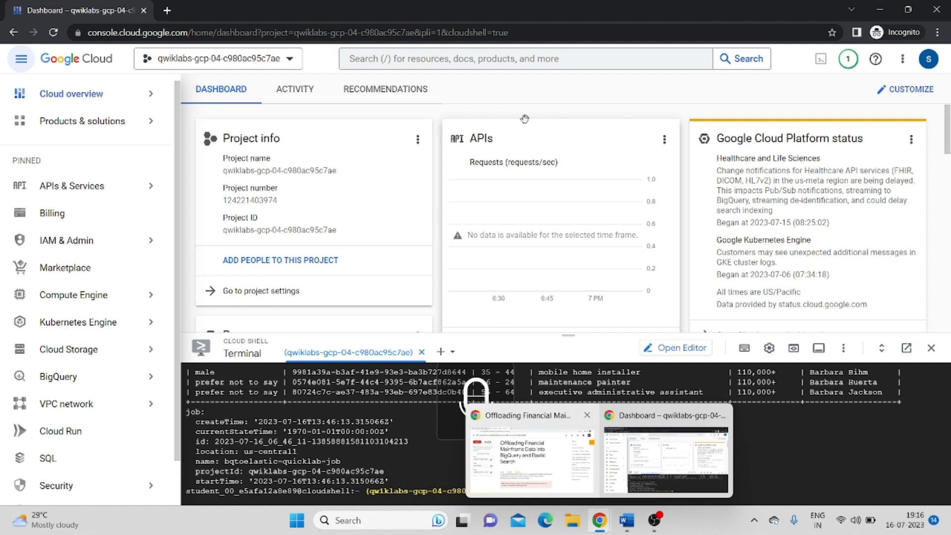
Step: Search the console and open the Dataflow Jobs page in a new tab
{"action": "left_click", "coordinate": [522, 59]}
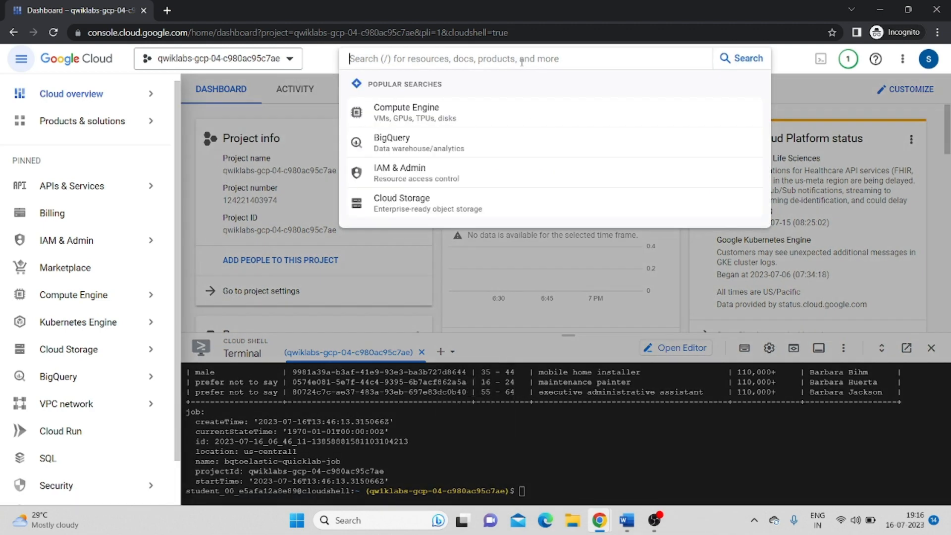
{"action": "type", "text": "data store"}
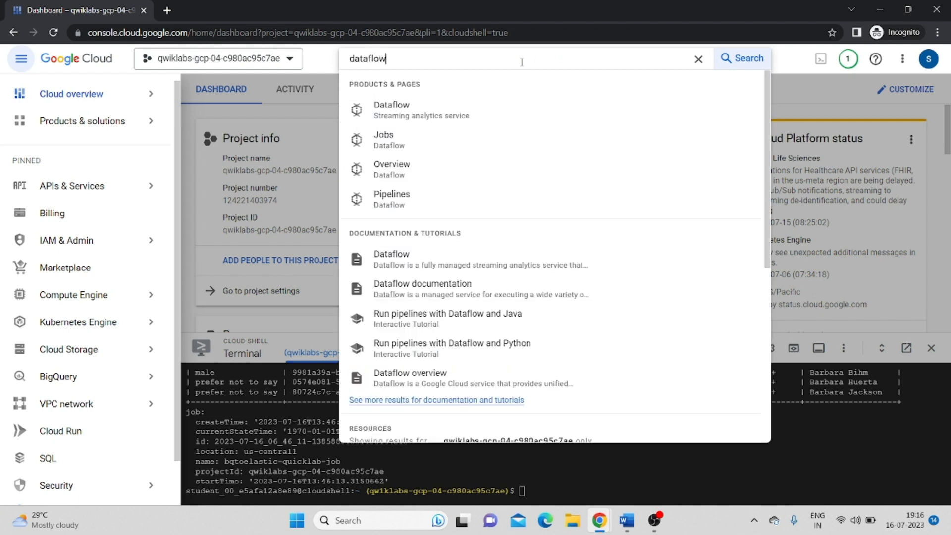
{"action": "mouse_move", "coordinate": [405, 140]}
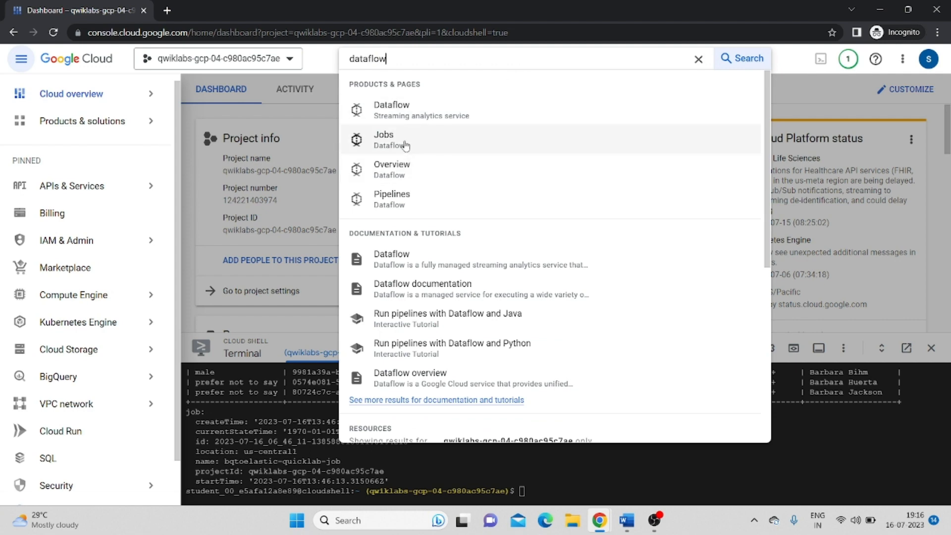
{"action": "right_click", "coordinate": [404, 145]}
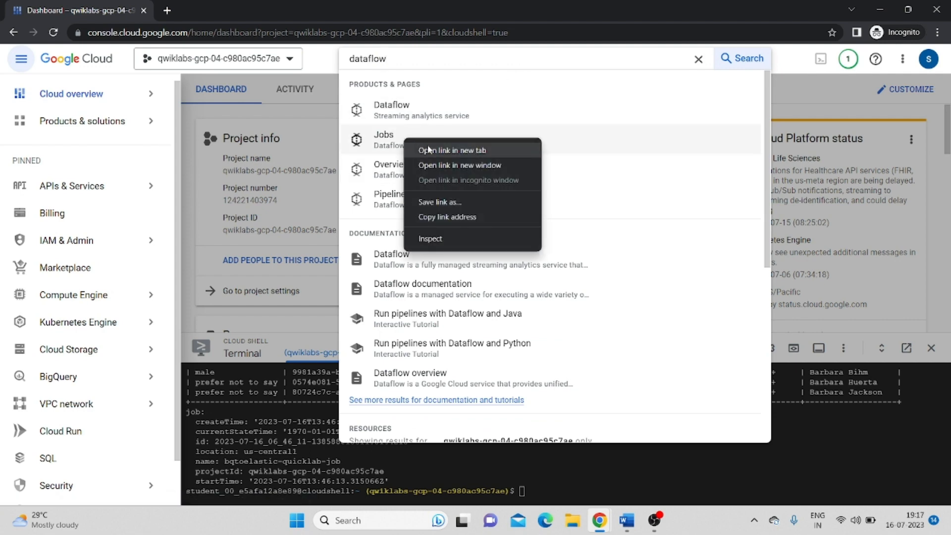
{"action": "mouse_move", "coordinate": [553, 207]}
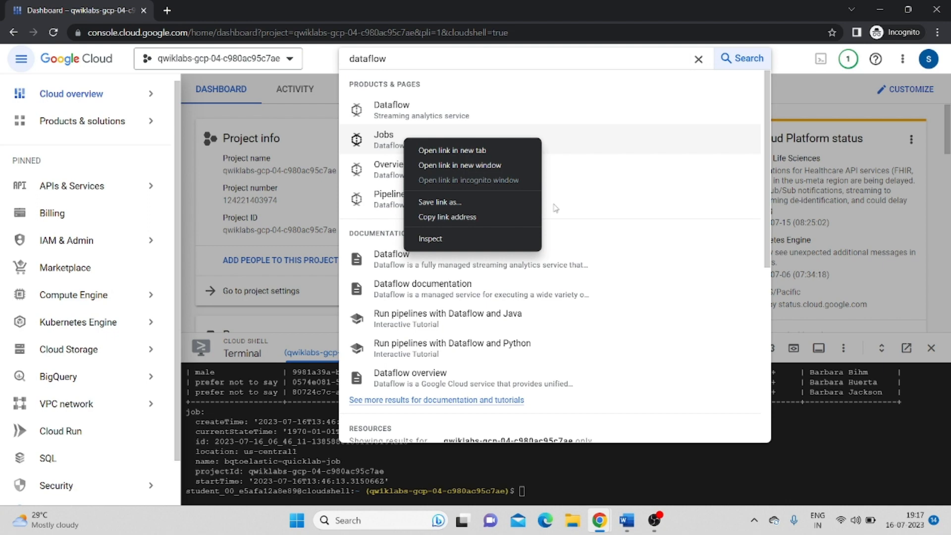
{"action": "left_click", "coordinate": [452, 149]}
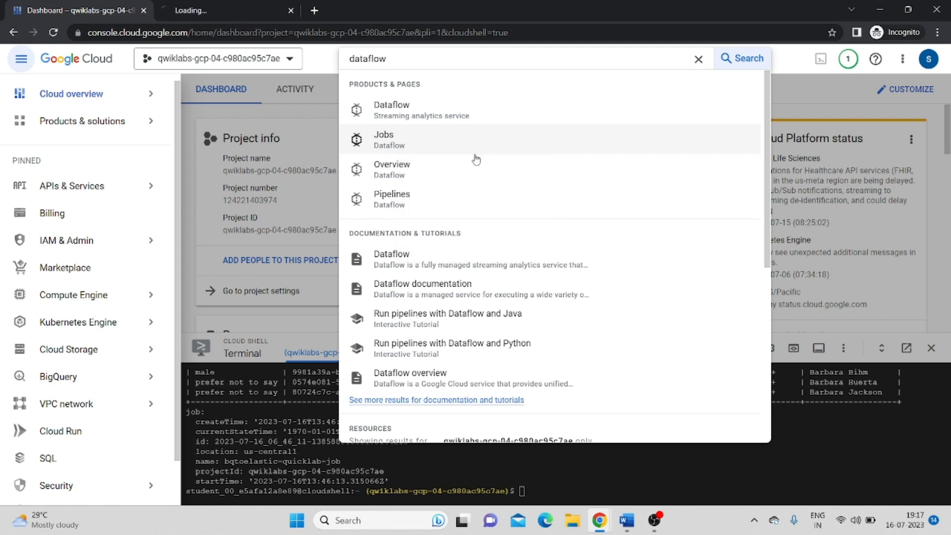
{"action": "left_click", "coordinate": [383, 140]}
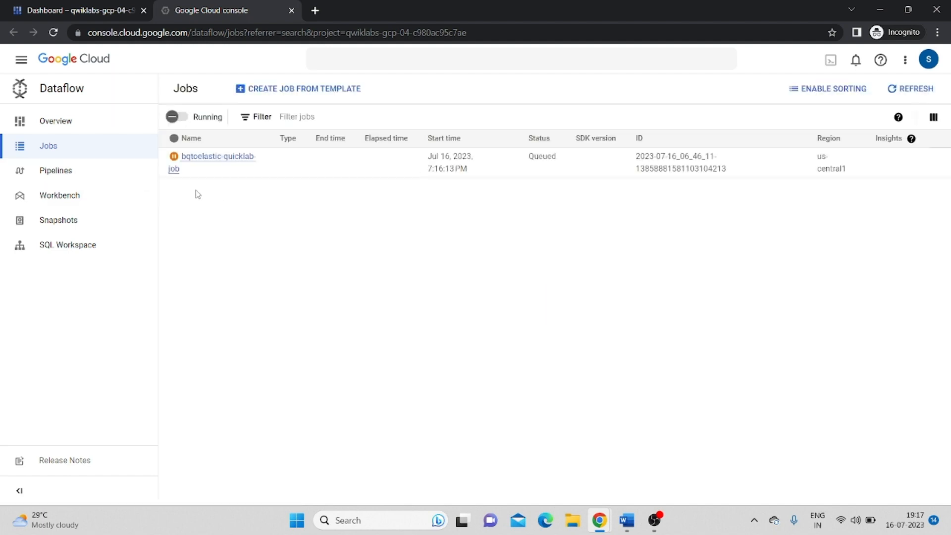
{"action": "mouse_move", "coordinate": [308, 192]}
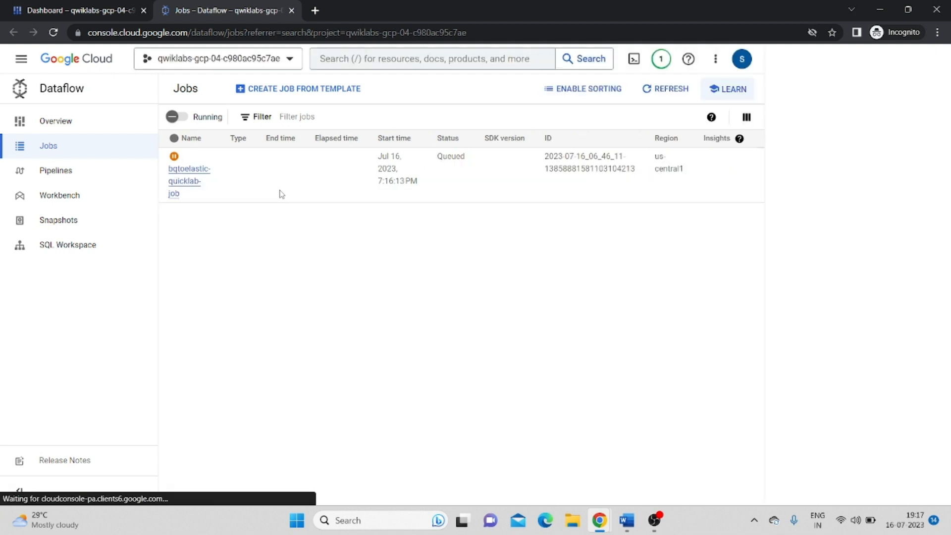
Step: Show the Try Dataflow tutorials panel and refresh the job list, bqtoelastic-quicklab-job still Queued
{"action": "left_click", "coordinate": [727, 89]}
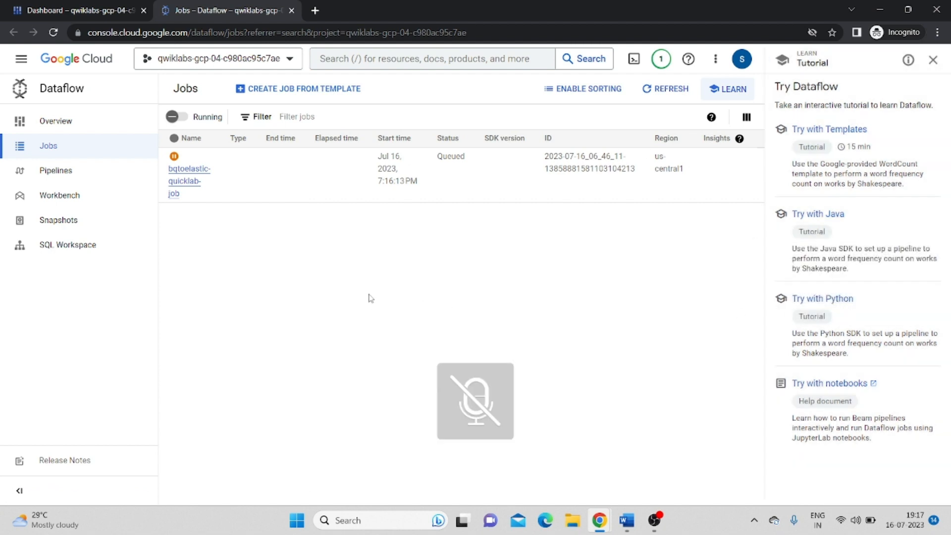
{"action": "left_click", "coordinate": [665, 89]}
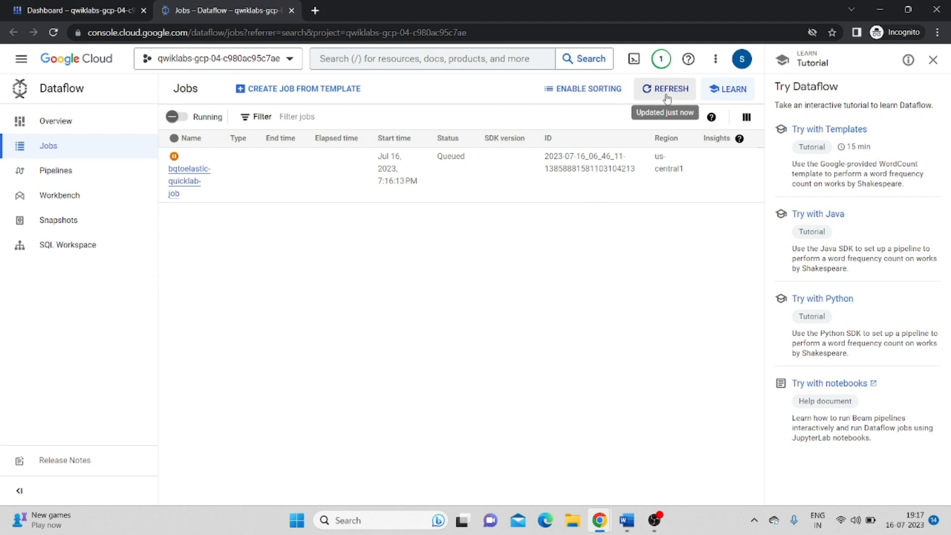
{"action": "mouse_move", "coordinate": [542, 293]}
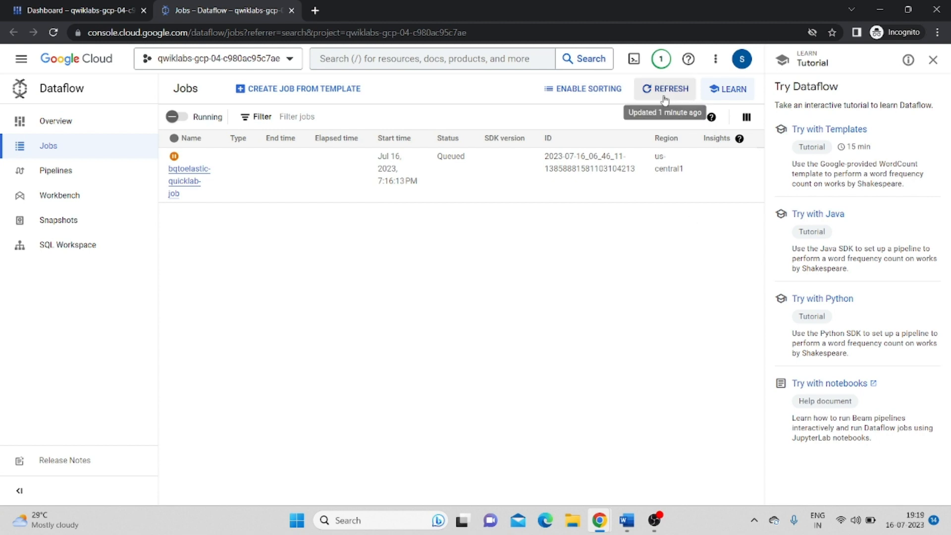
Step: Refresh the Dataflow jobs list until bqtoelastic-quicklab-job shows Succeeded, then return to the lab page
{"action": "left_click", "coordinate": [665, 88]}
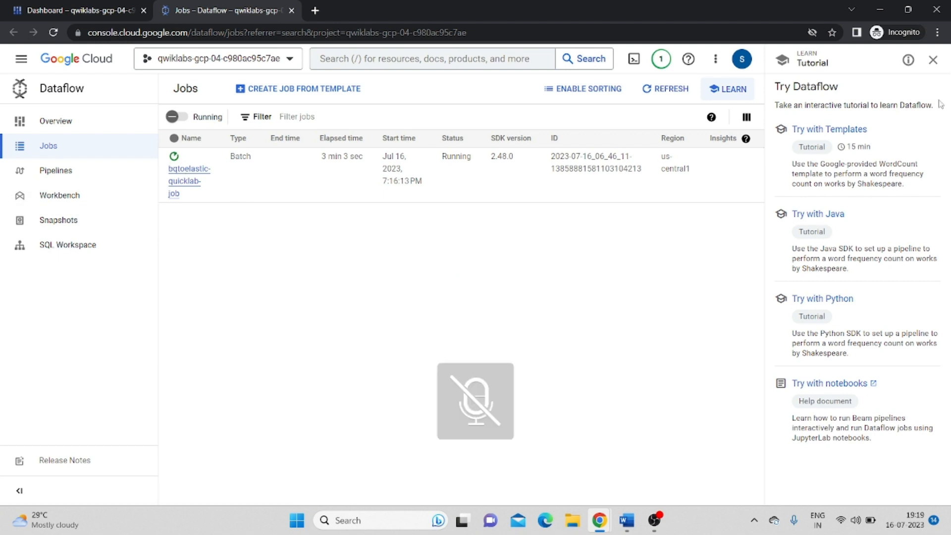
{"action": "left_click", "coordinate": [665, 88]}
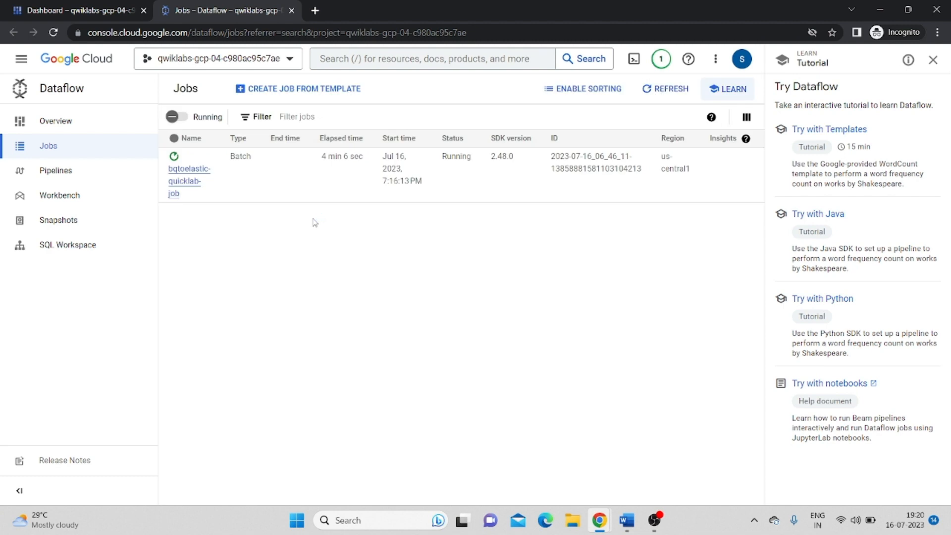
{"action": "left_click", "coordinate": [665, 88]}
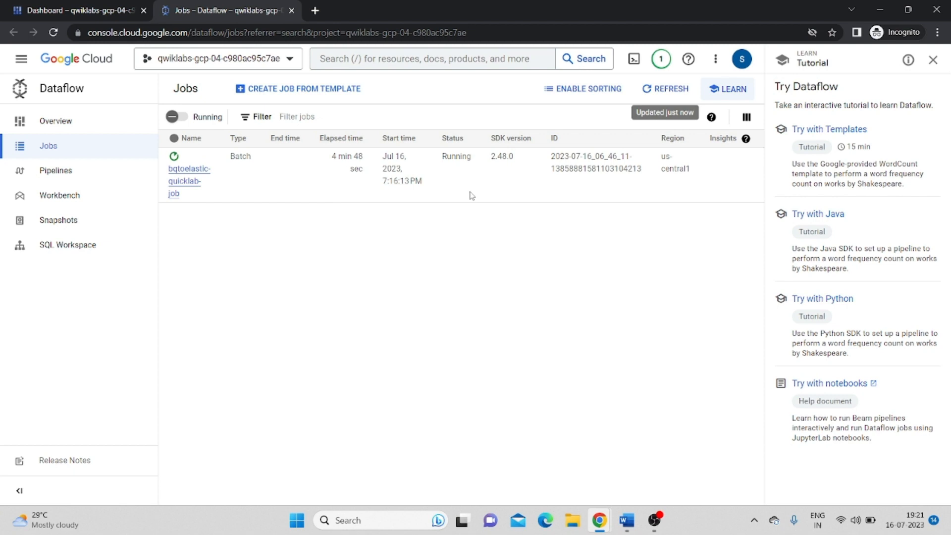
{"action": "left_click", "coordinate": [665, 88]}
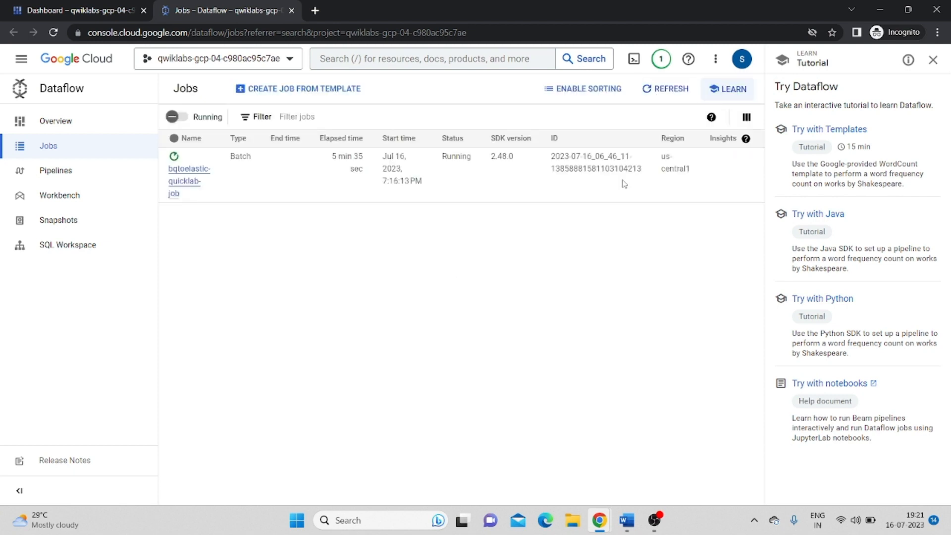
{"action": "left_click", "coordinate": [665, 88]}
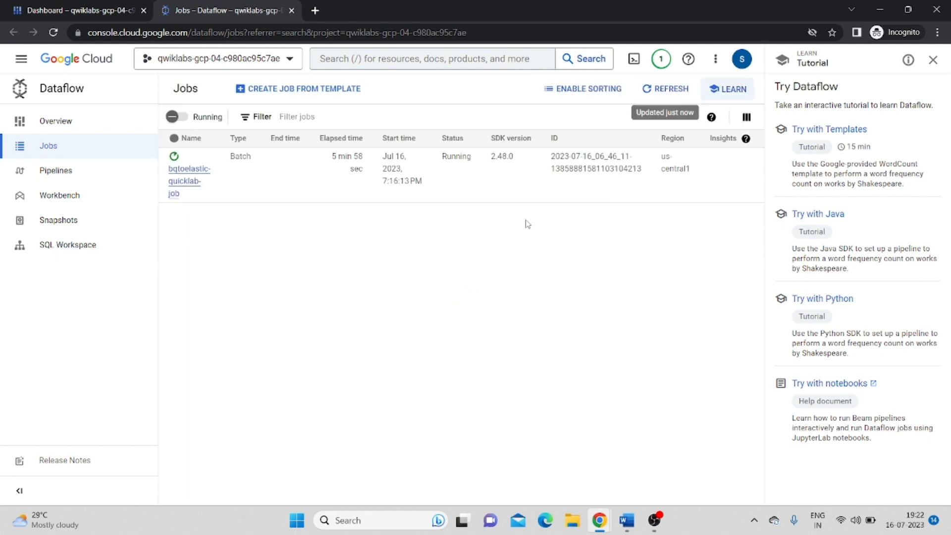
{"action": "mouse_move", "coordinate": [674, 146]}
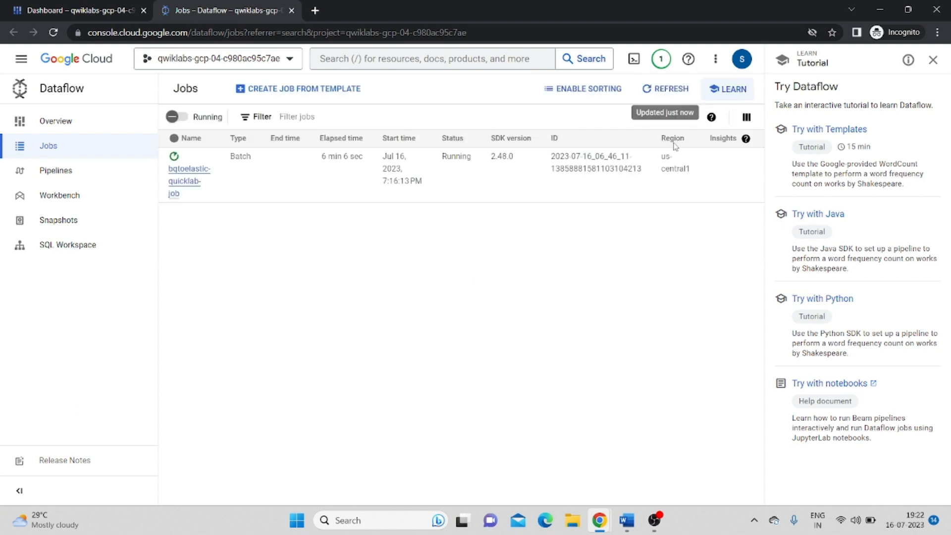
{"action": "mouse_move", "coordinate": [633, 223]}
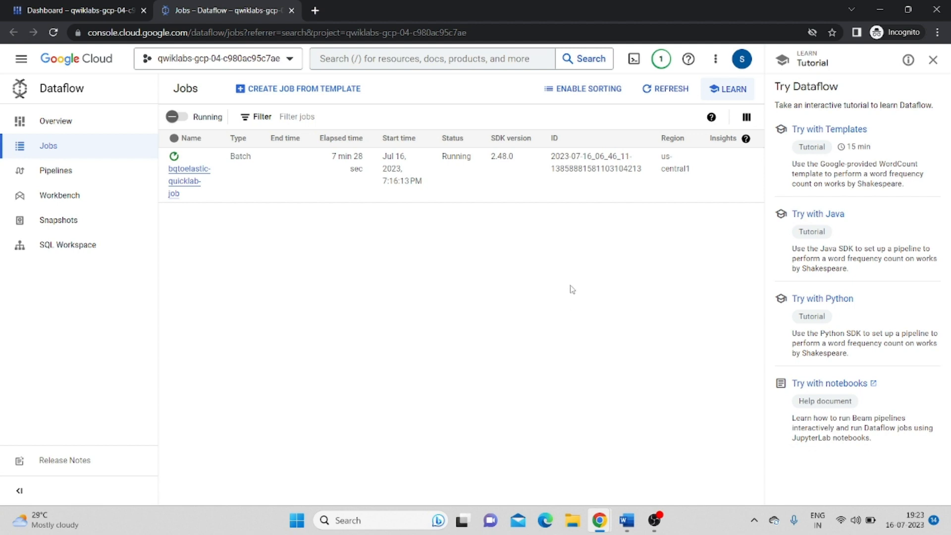
{"action": "left_click", "coordinate": [665, 88]}
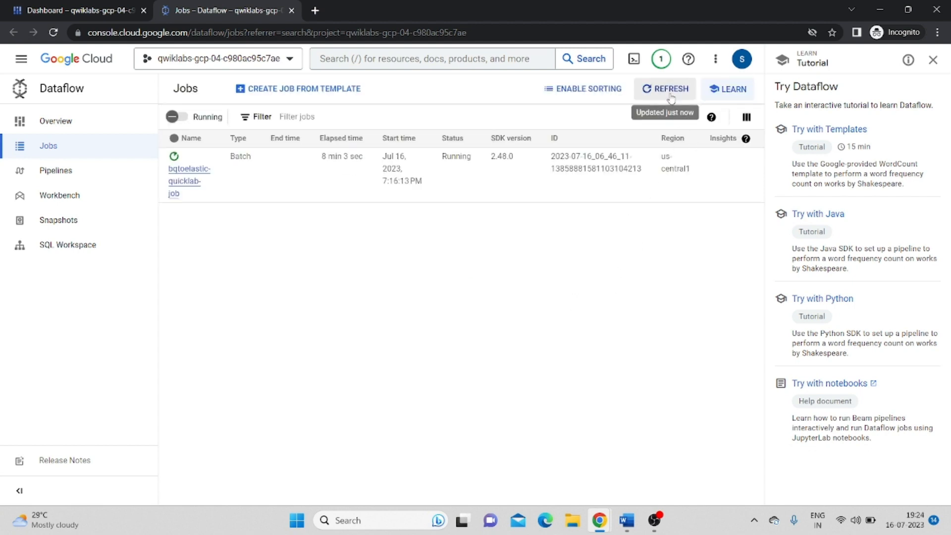
{"action": "left_click", "coordinate": [665, 88]}
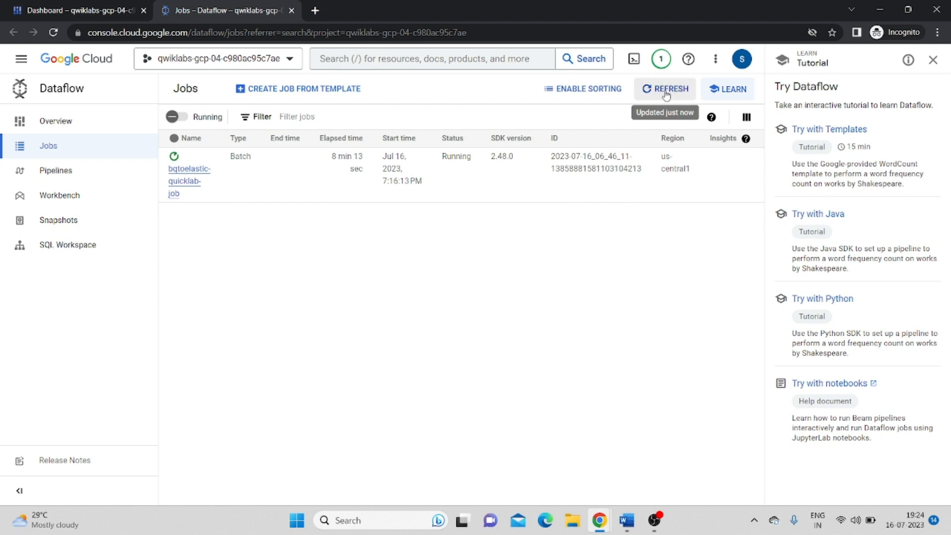
{"action": "left_click", "coordinate": [665, 88]}
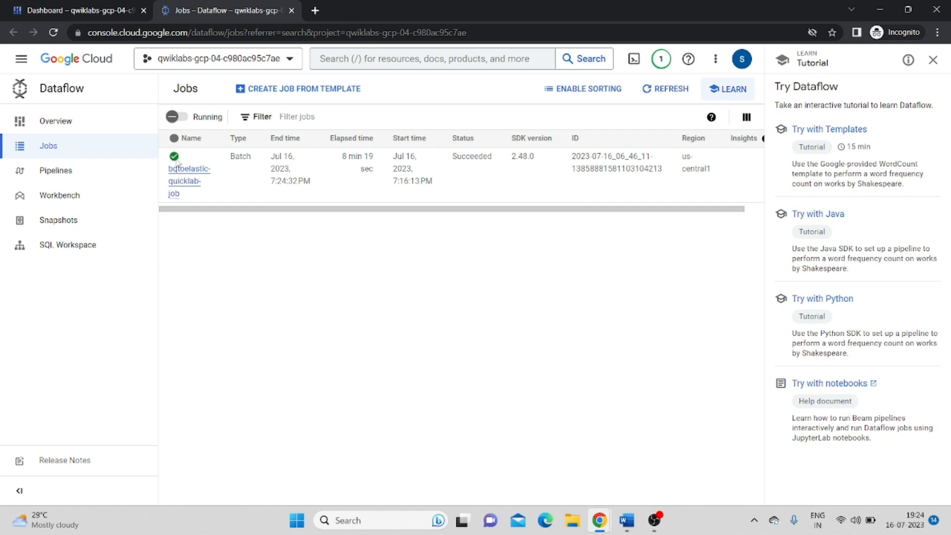
{"action": "mouse_move", "coordinate": [235, 218]}
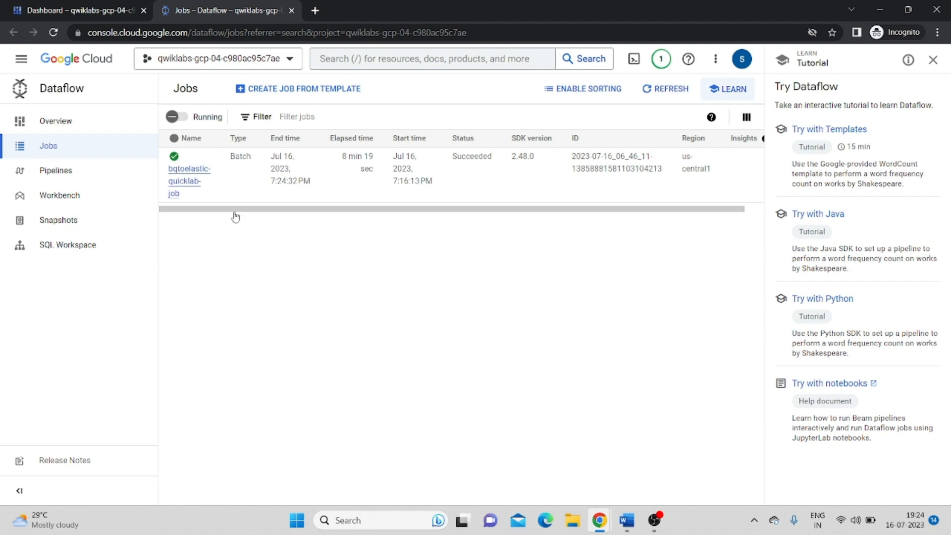
{"action": "left_click", "coordinate": [223, 10]}
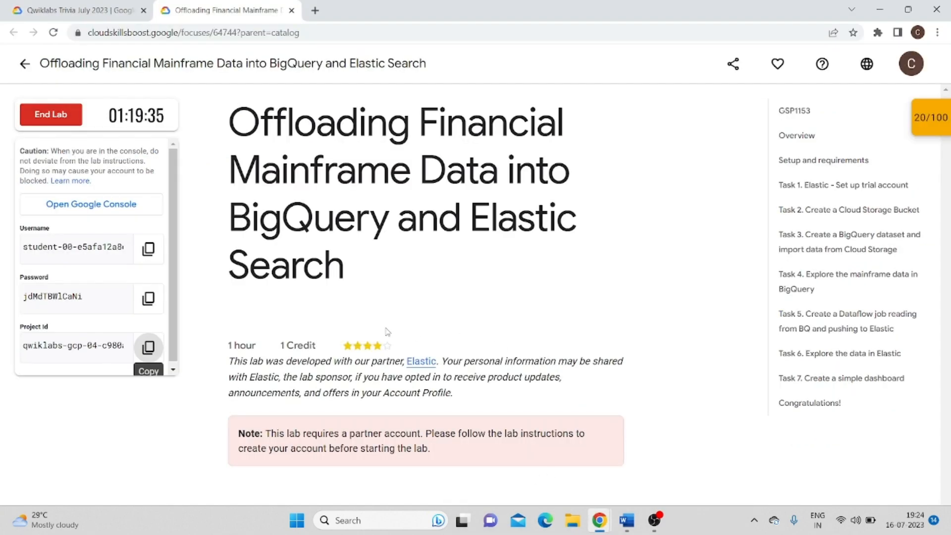
Step: Check progress on the data exploration and Dataflow job tasks, raising the score from 20/100 to 100/100
{"action": "scroll", "scroll_direction": "down", "scroll_amount": 3}
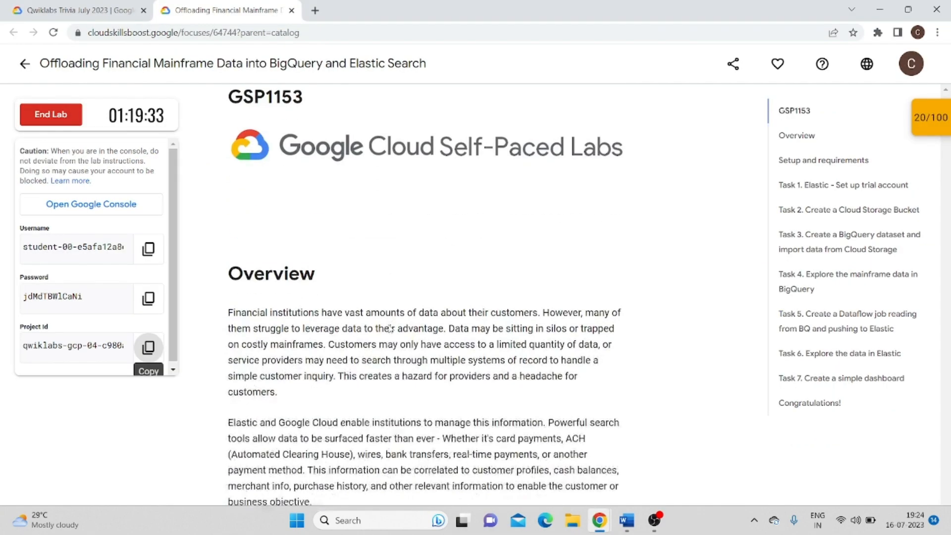
{"action": "left_click", "coordinate": [933, 117]}
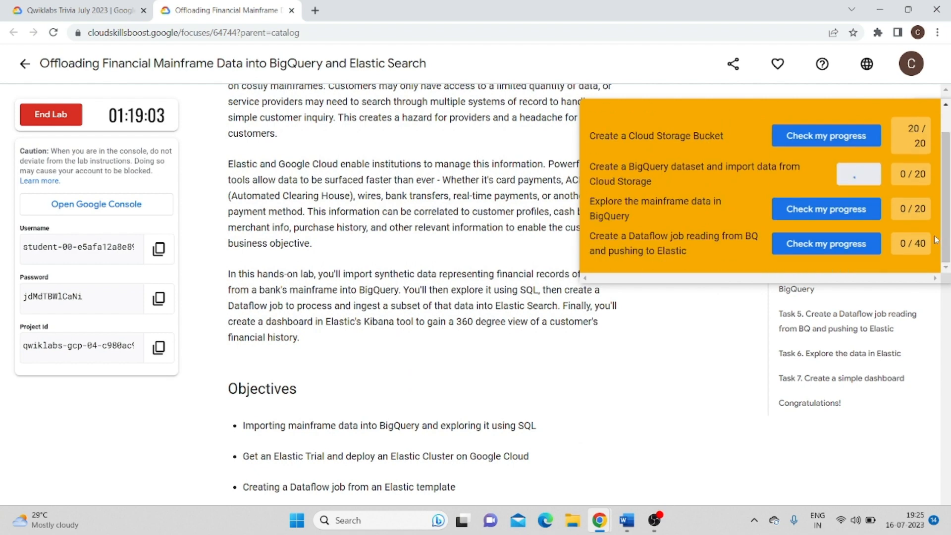
{"action": "left_click", "coordinate": [858, 174]}
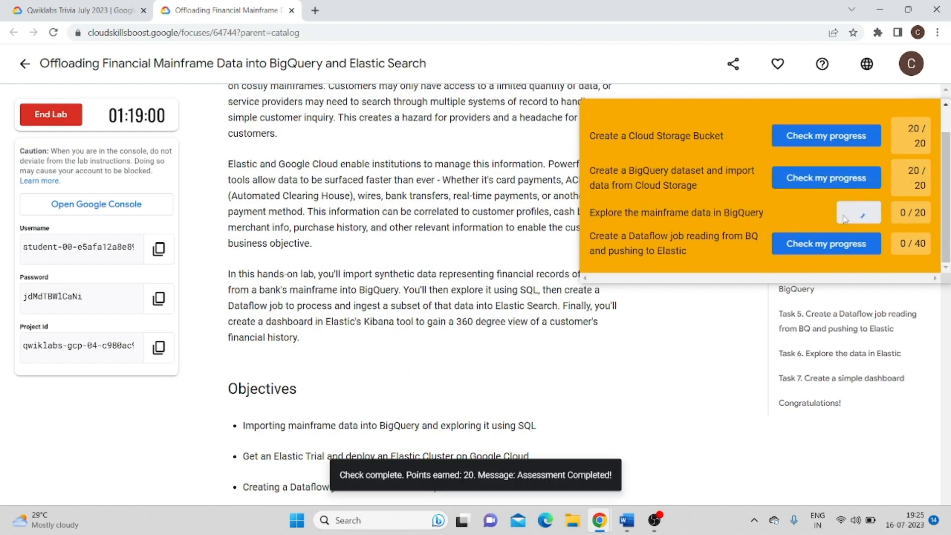
{"action": "left_click", "coordinate": [857, 212]}
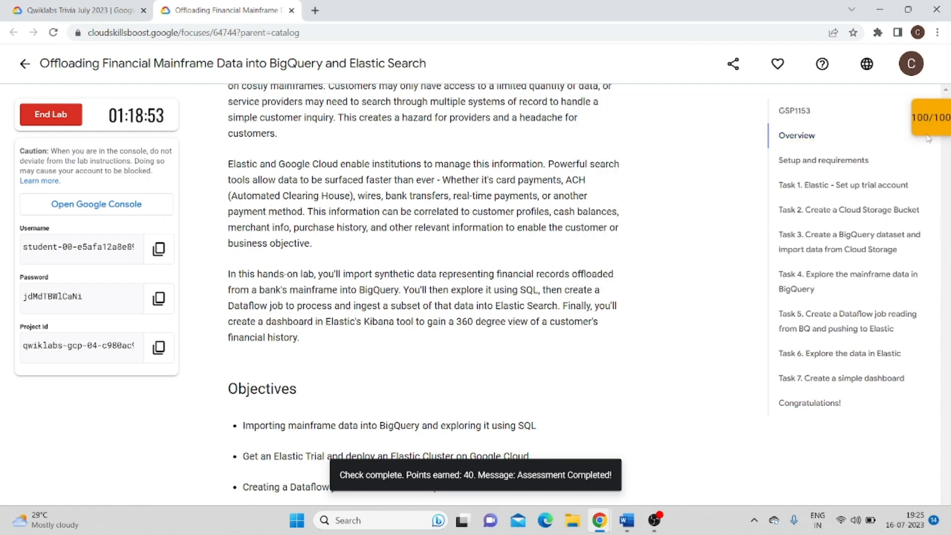
Step: End the lab, confirm, submit a five-star rating and head back to the quest
{"action": "left_click", "coordinate": [50, 114]}
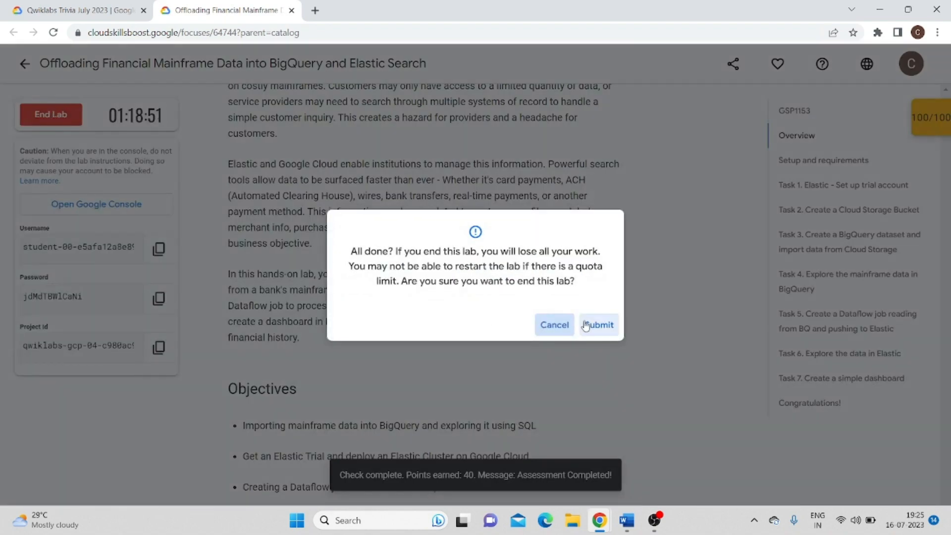
{"action": "left_click", "coordinate": [597, 325]}
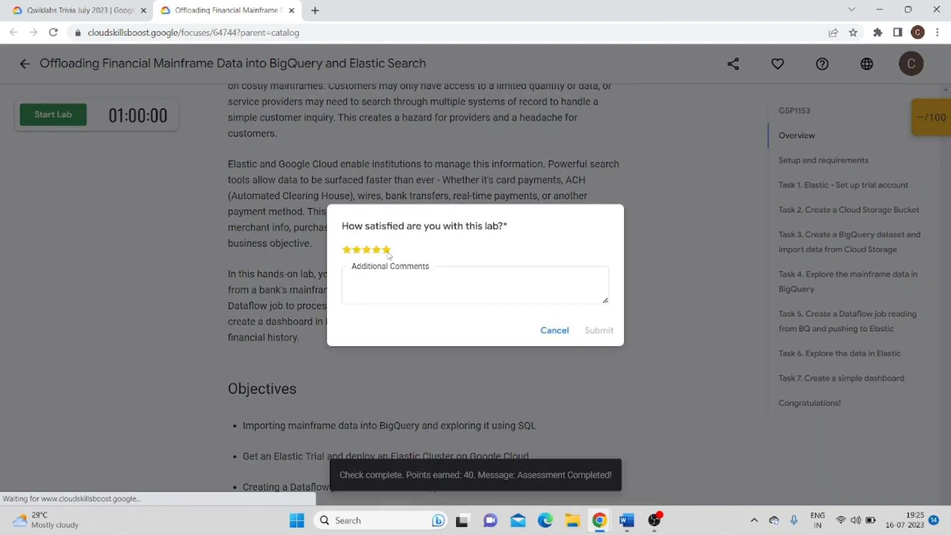
{"action": "left_click", "coordinate": [598, 330]}
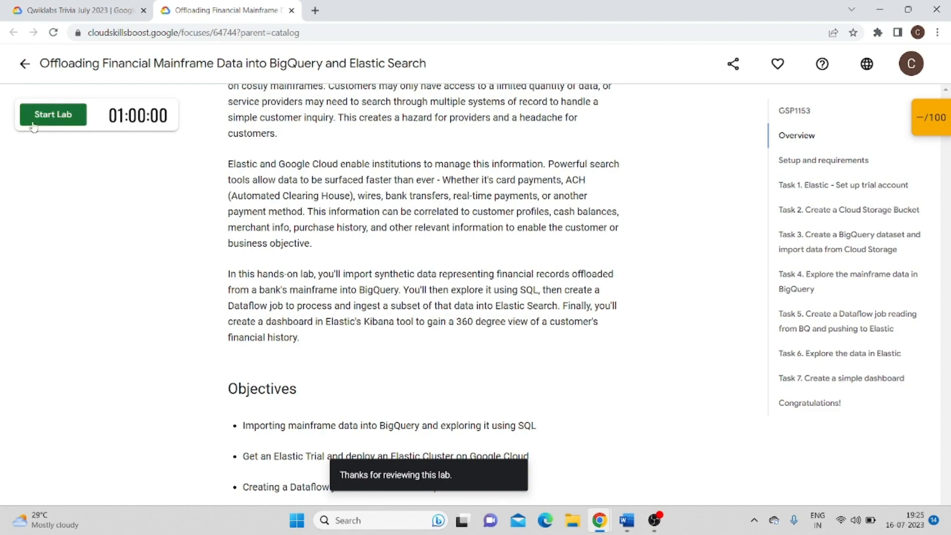
{"action": "left_click", "coordinate": [24, 63]}
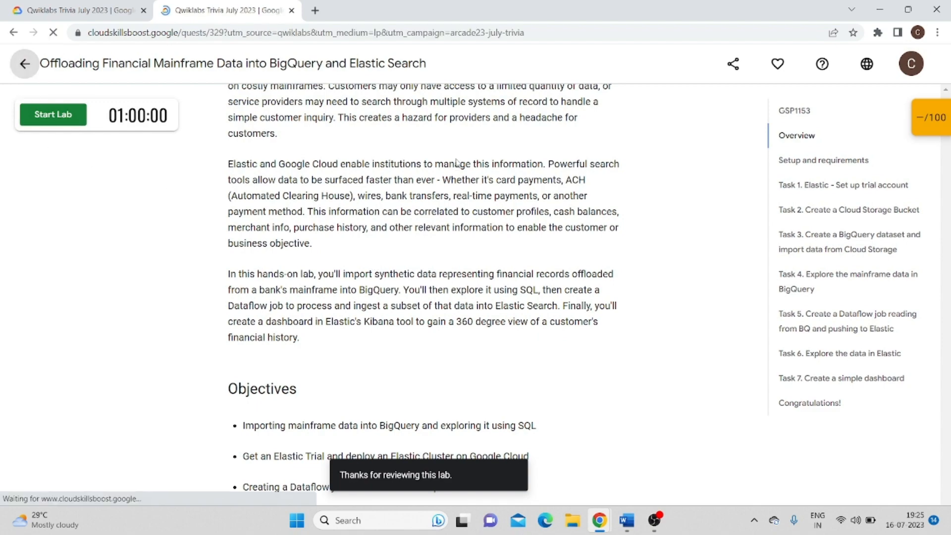
Step: Show the Qwiklabs Trivia July 2023 quest list with the lab checked as completed
{"action": "left_click", "coordinate": [24, 64]}
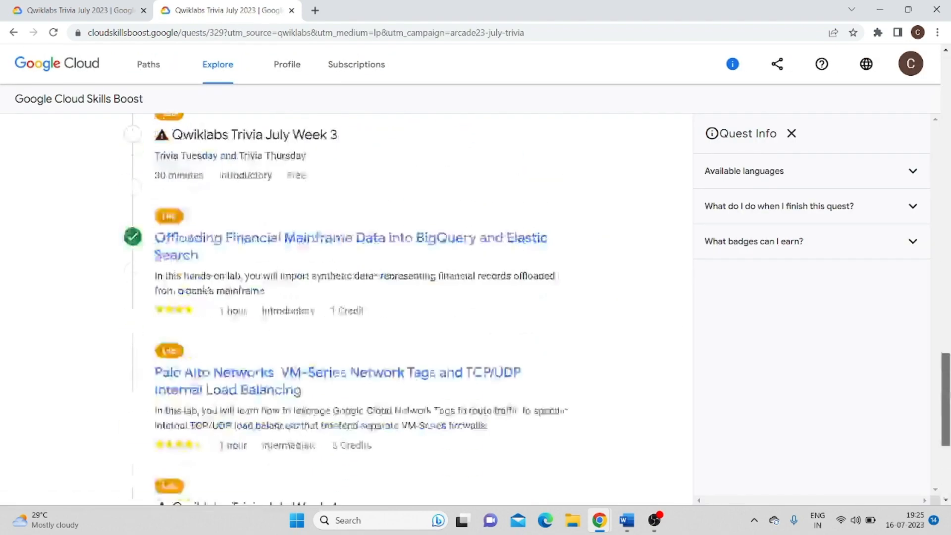
{"action": "scroll", "scroll_direction": "down", "scroll_amount": 3}
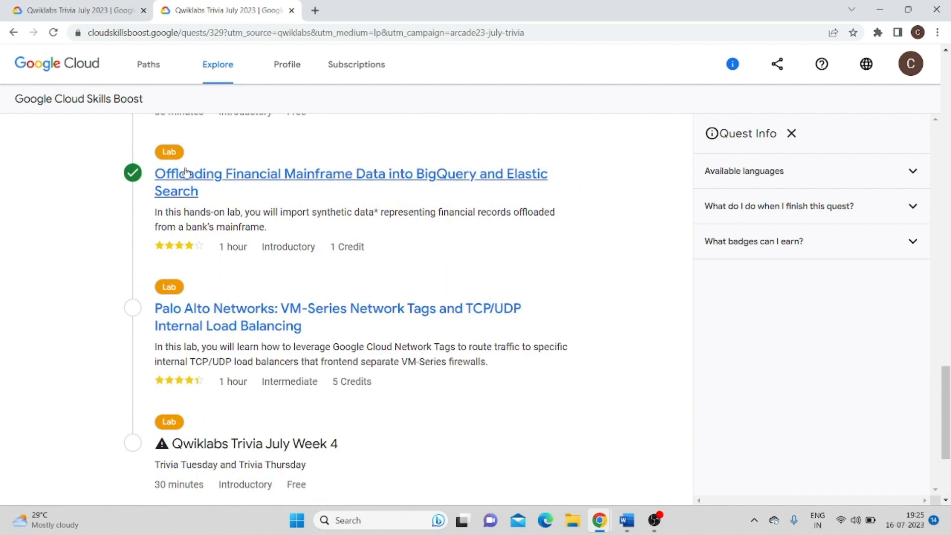
{"action": "mouse_move", "coordinate": [458, 283]}
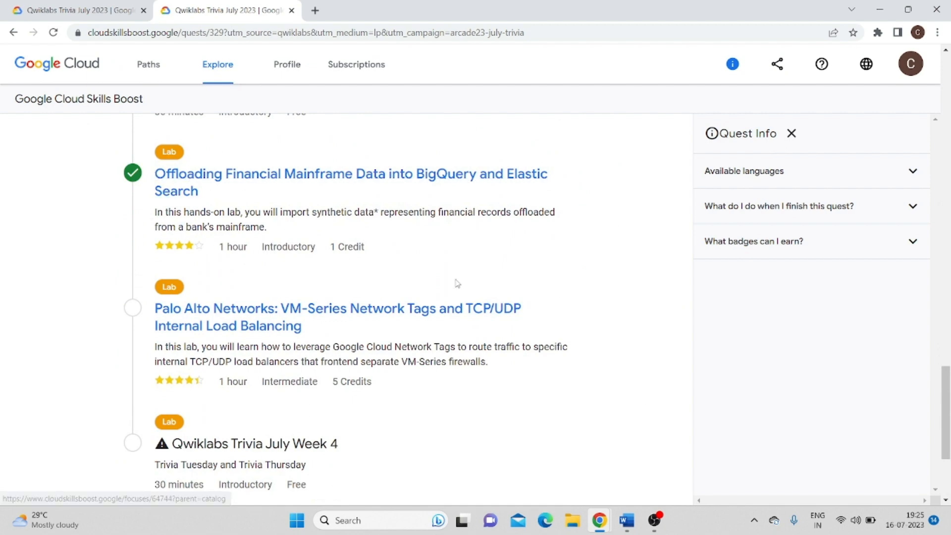